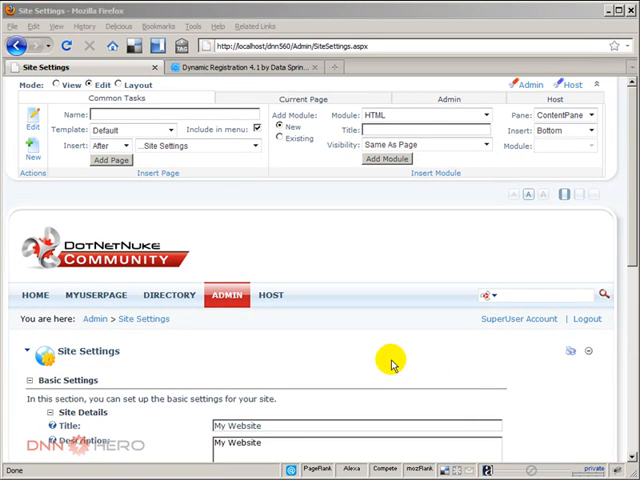
Expand Advanced Settings to confirm Registration Page is NewRegistration under Page Management.
{"action": "scroll", "scroll_direction": "down", "scroll_amount": 3}
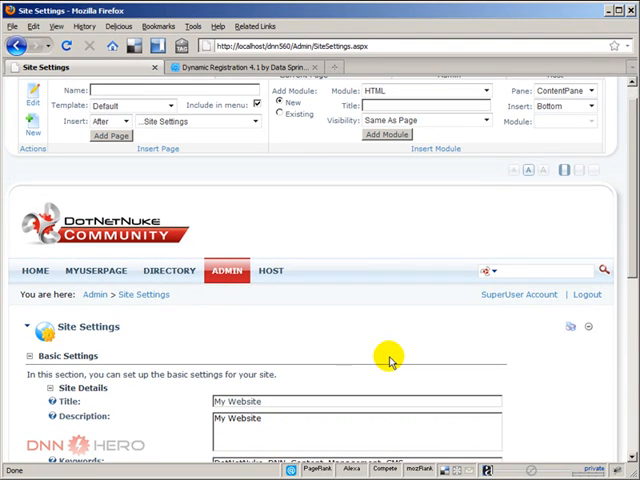
{"action": "mouse_move", "coordinate": [228, 272]}
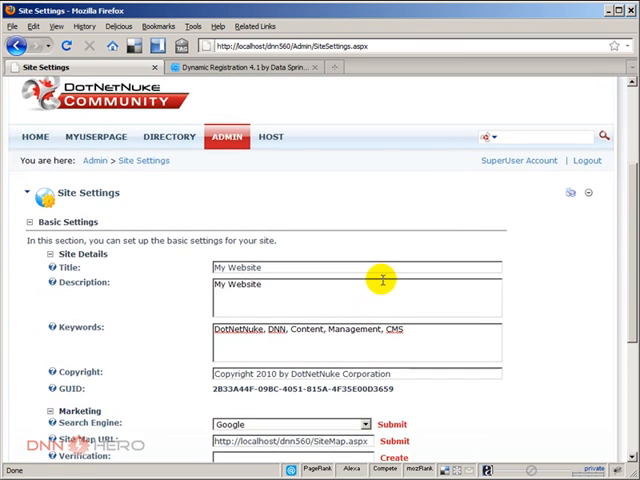
{"action": "scroll", "scroll_direction": "down", "scroll_amount": 3}
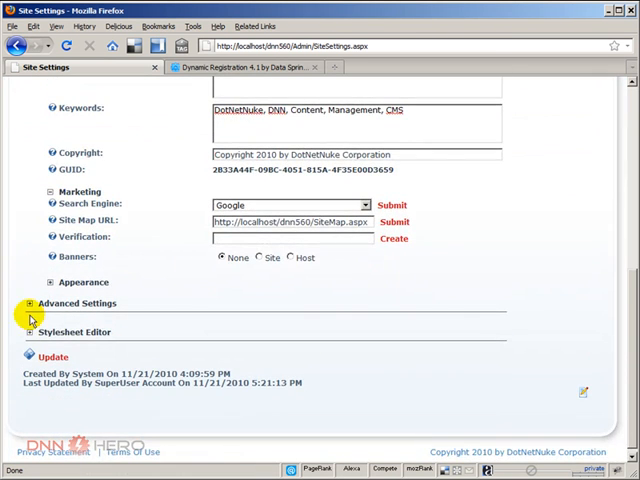
{"action": "left_click", "coordinate": [28, 304]}
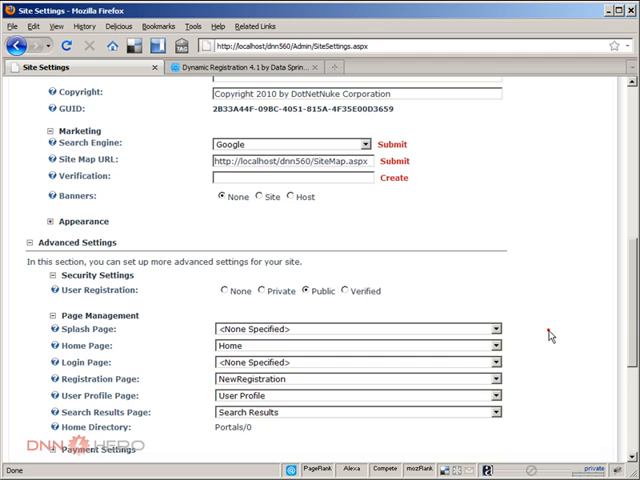
{"action": "scroll", "scroll_direction": "down", "scroll_amount": 3}
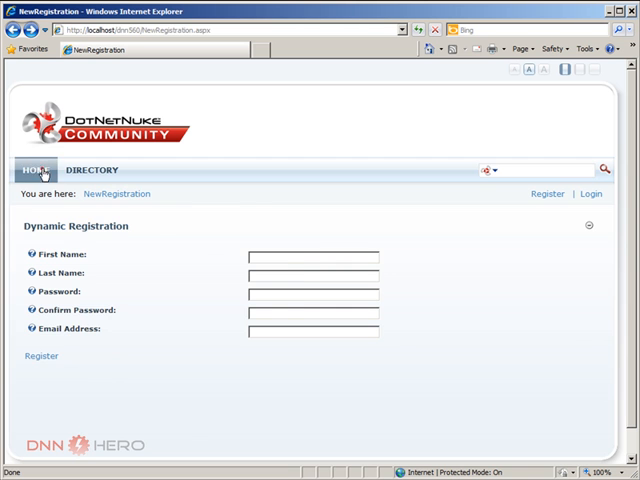
From the Home page, follow the Register link to reach the NewRegistration form.
{"action": "left_click", "coordinate": [36, 170]}
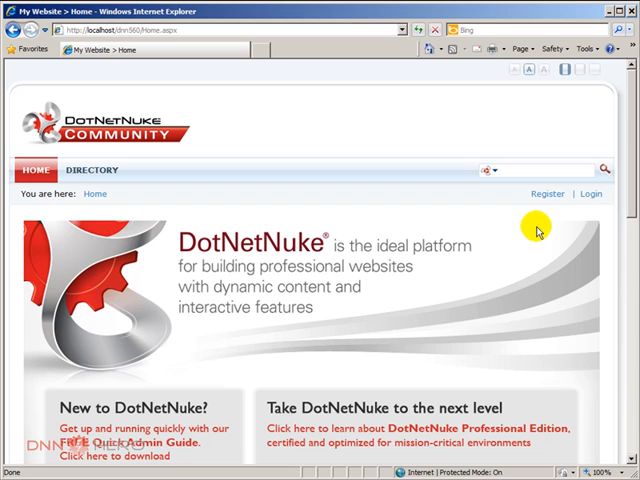
{"action": "left_click", "coordinate": [548, 194]}
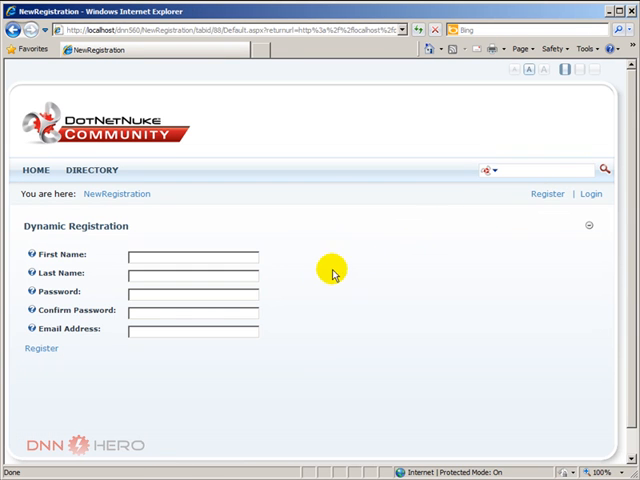
{"action": "mouse_move", "coordinate": [308, 298]}
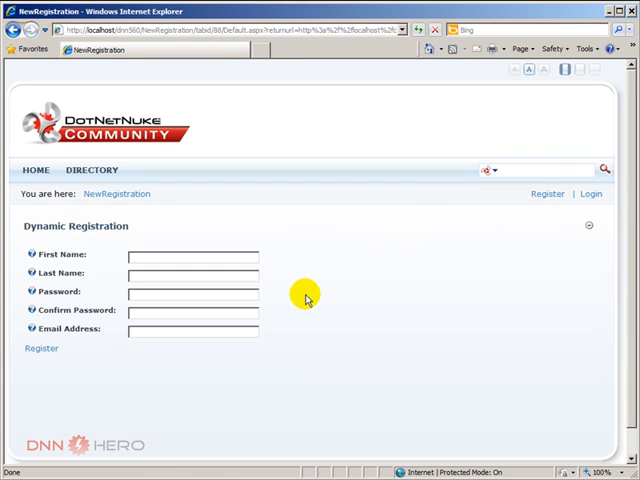
{"action": "mouse_move", "coordinate": [424, 384]}
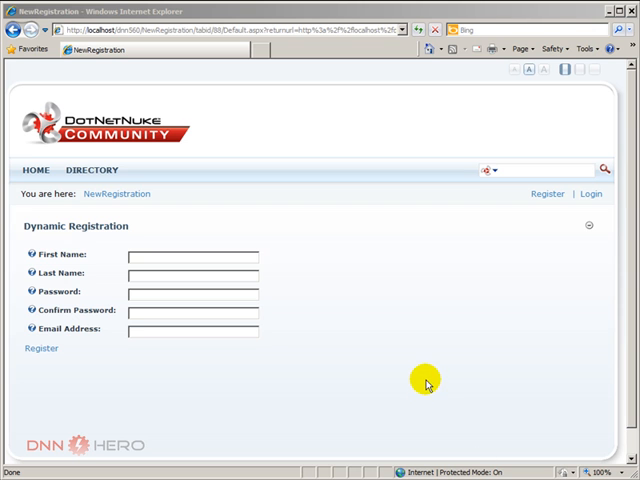
{"action": "left_click", "coordinate": [192, 256]}
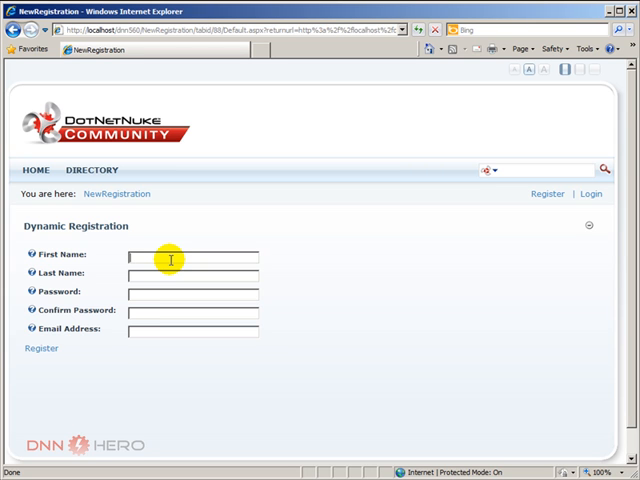
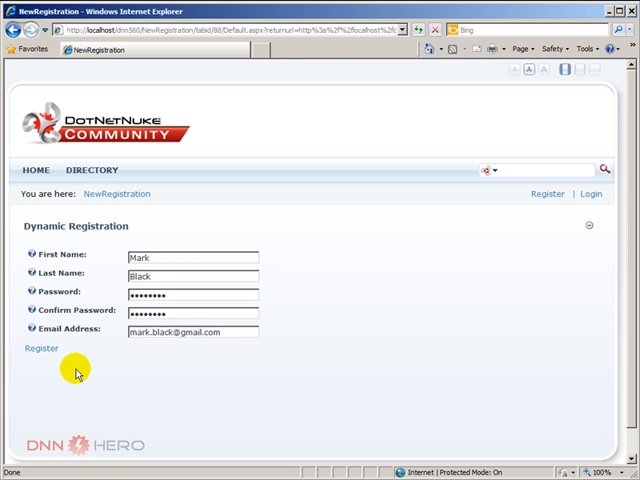
{"action": "left_click", "coordinate": [40, 348]}
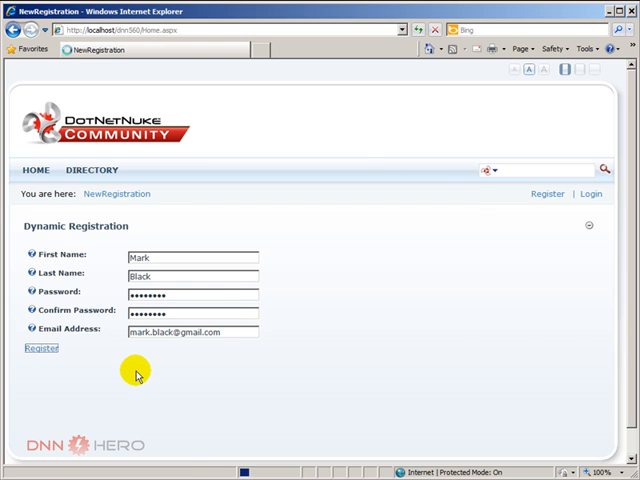
{"action": "left_click", "coordinate": [40, 348]}
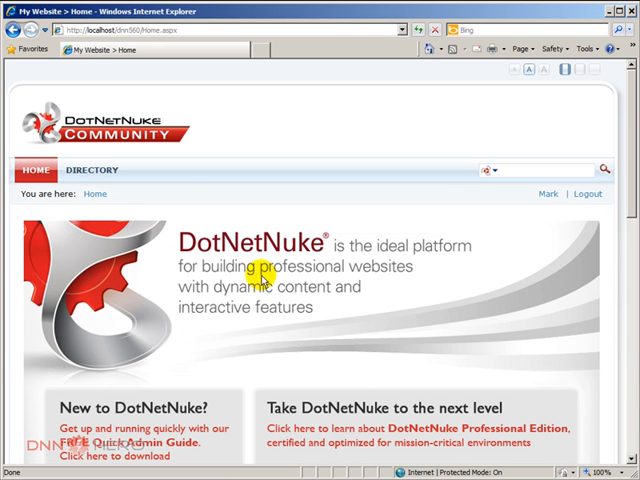
{"action": "mouse_move", "coordinate": [212, 212]}
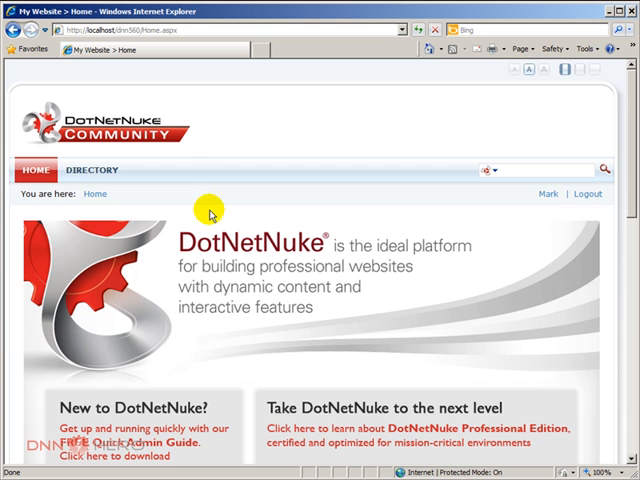
{"action": "mouse_move", "coordinate": [538, 196]}
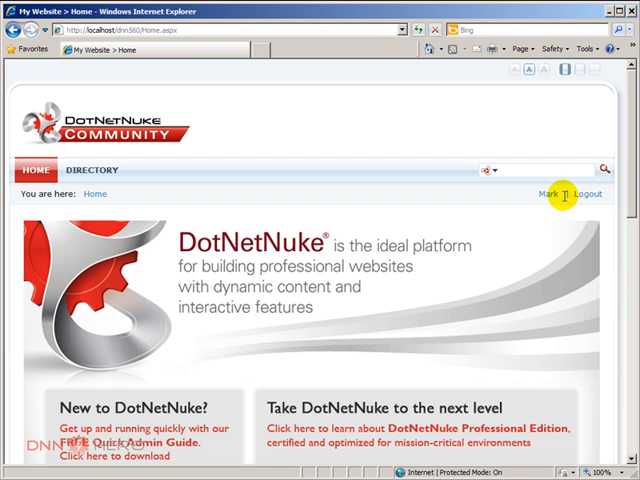
{"action": "mouse_move", "coordinate": [400, 216]}
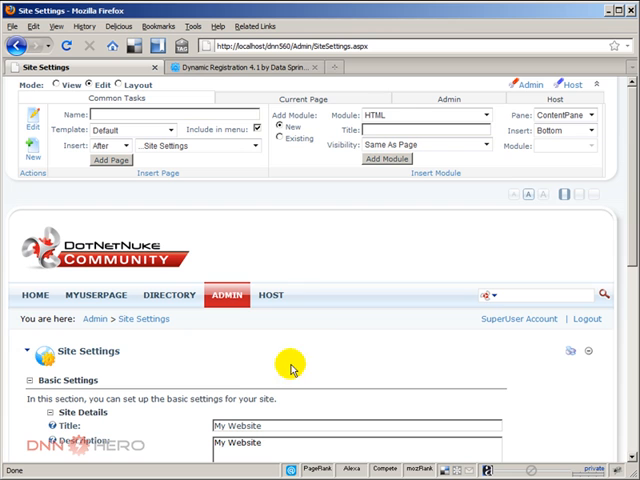
{"action": "mouse_move", "coordinate": [370, 318]}
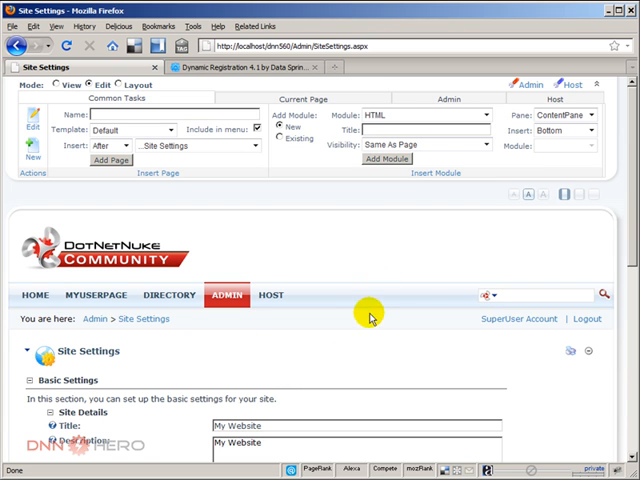
{"action": "mouse_move", "coordinate": [352, 348]}
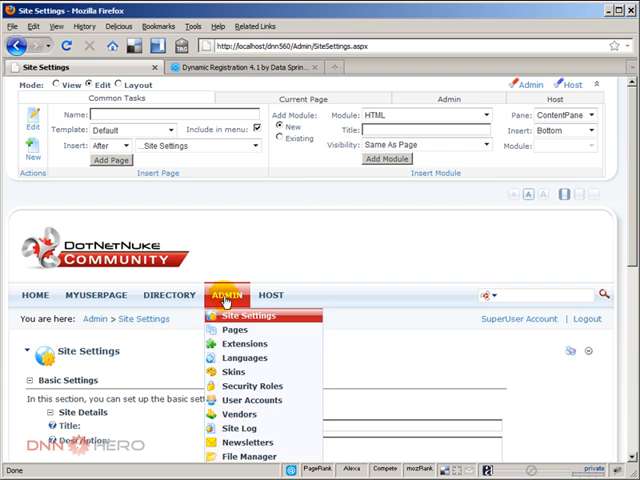
Go to User Accounts from the Admin menu while logged in as admin.
{"action": "left_click", "coordinate": [252, 400]}
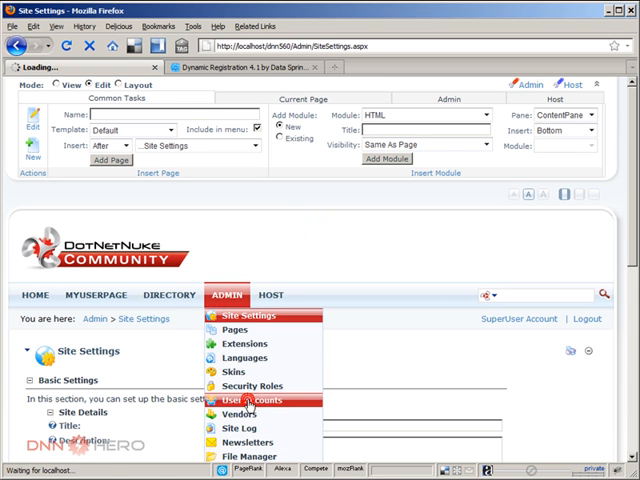
{"action": "left_click", "coordinate": [252, 400]}
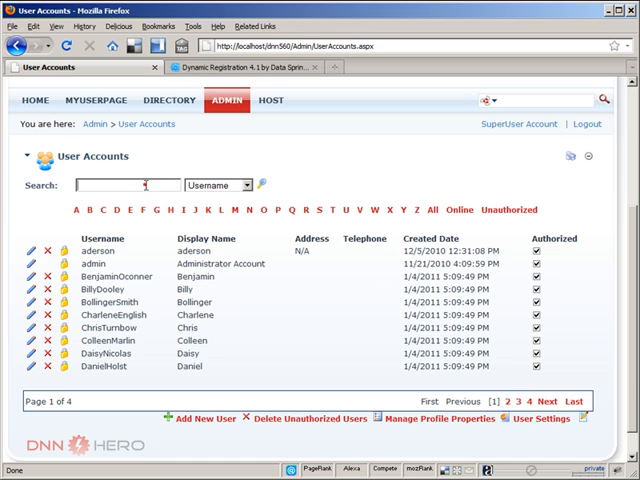
Search user accounts for username mark and open the new user's account for editing.
{"action": "type", "text": "ma"}
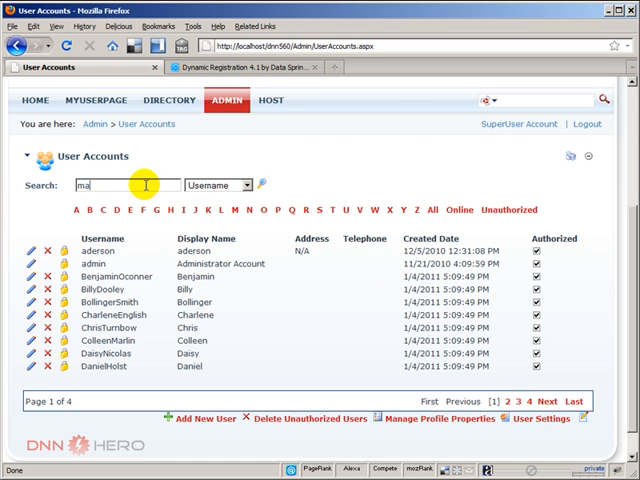
{"action": "left_click", "coordinate": [258, 184]}
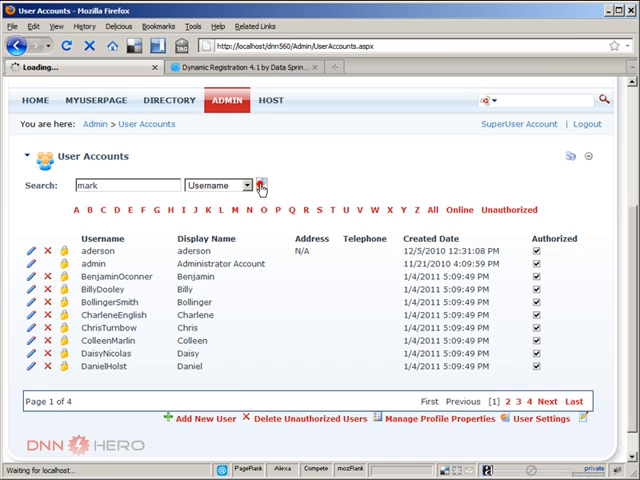
{"action": "left_click", "coordinate": [258, 186]}
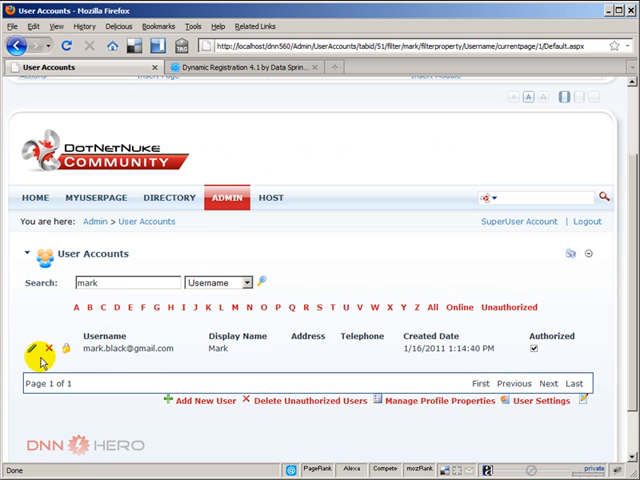
{"action": "left_click", "coordinate": [32, 348]}
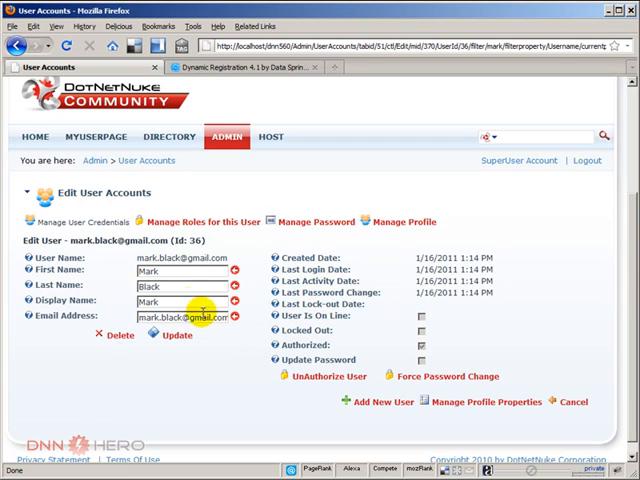
{"action": "mouse_move", "coordinate": [88, 272]}
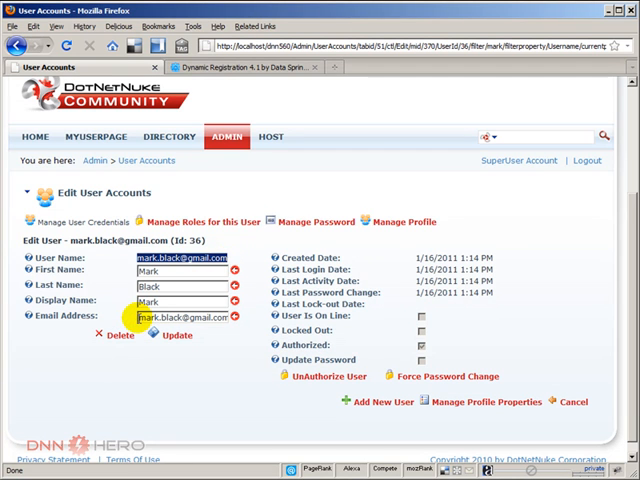
Select the new user's email address on the Edit User Accounts page.
{"action": "double_click", "coordinate": [160, 314]}
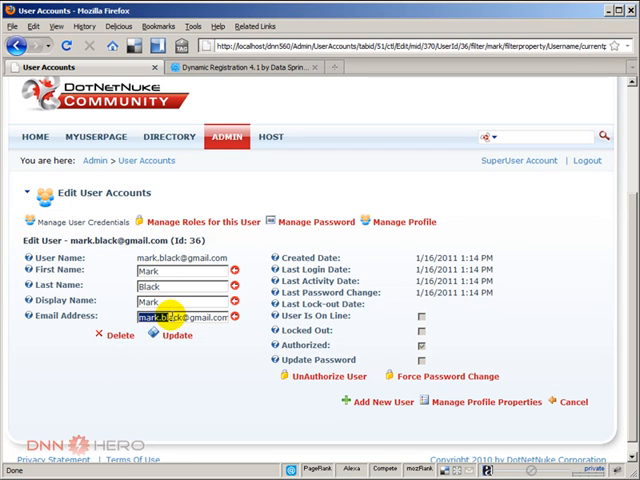